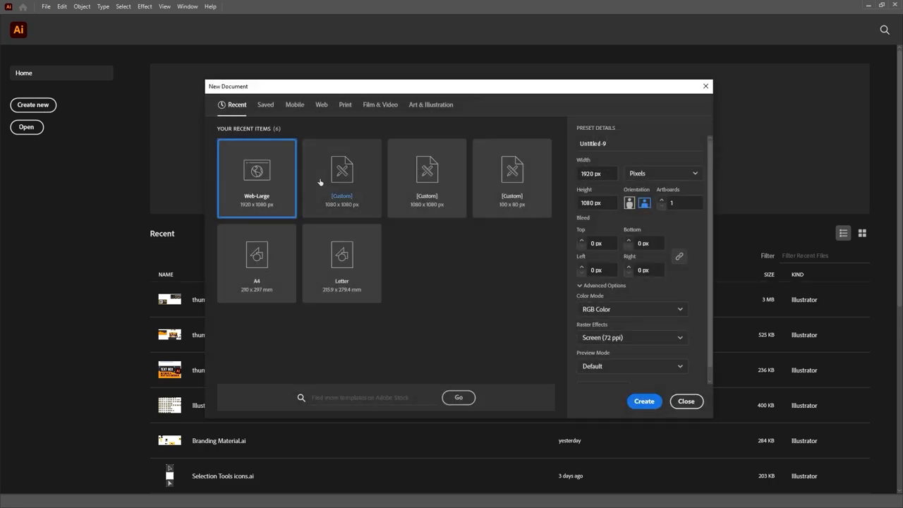
Step: Close the New Document dialog and return to the Home screen
left_click(643, 401)
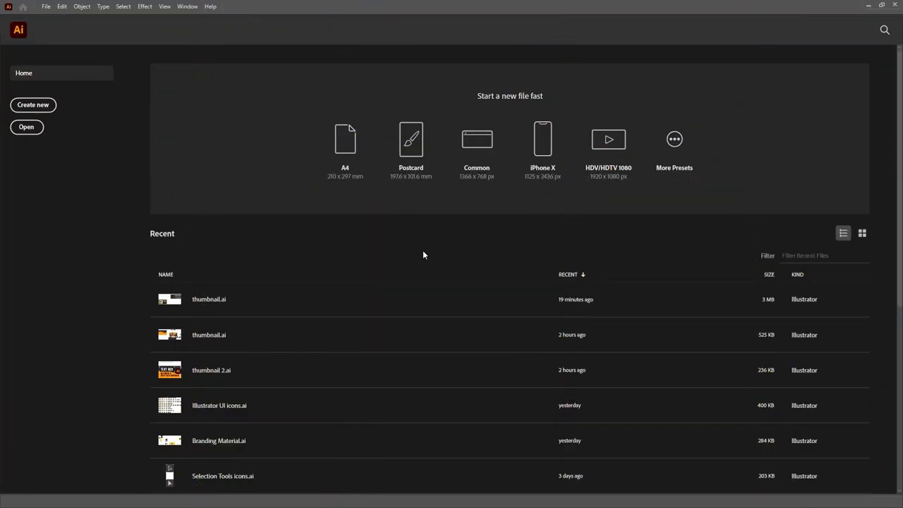
Step: Configure a new document in pixels at 1920 × 1080, RGB colour, Screen (72 ppi) raster effects
left_click(32, 104)
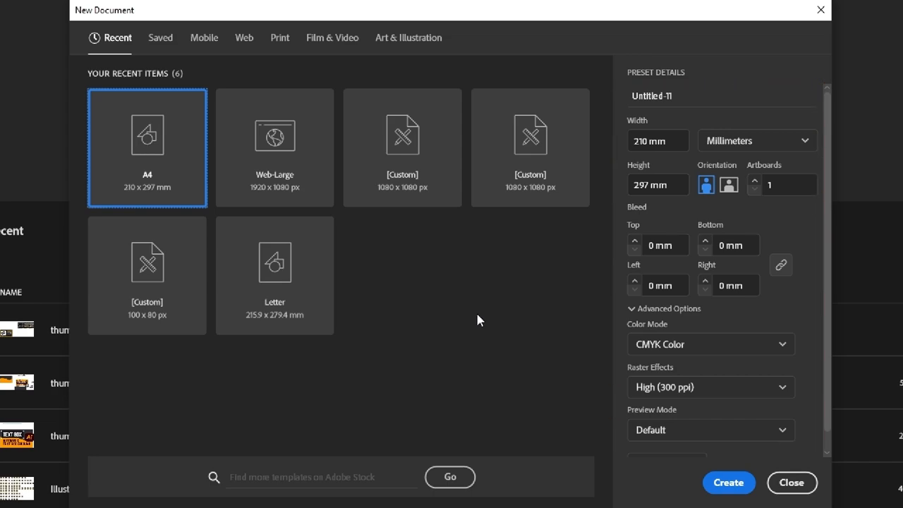
left_click(758, 142)
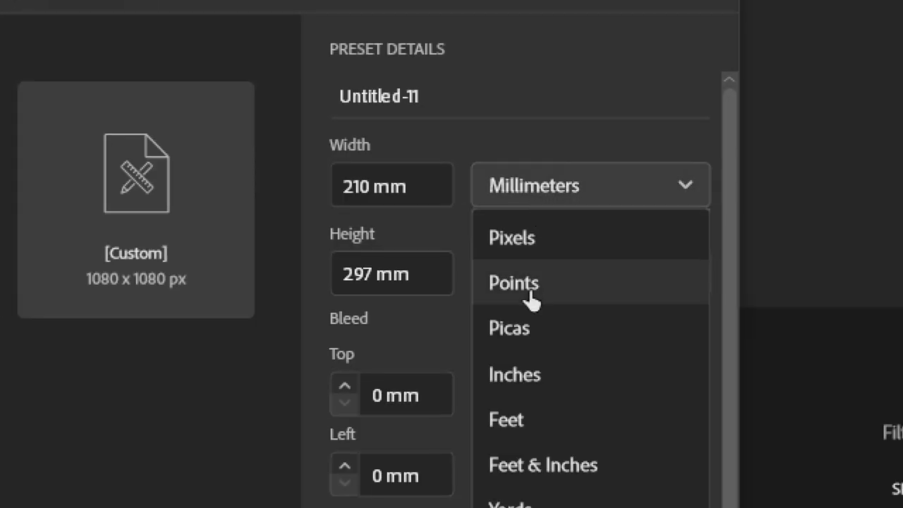
left_click(510, 237)
type("1080")
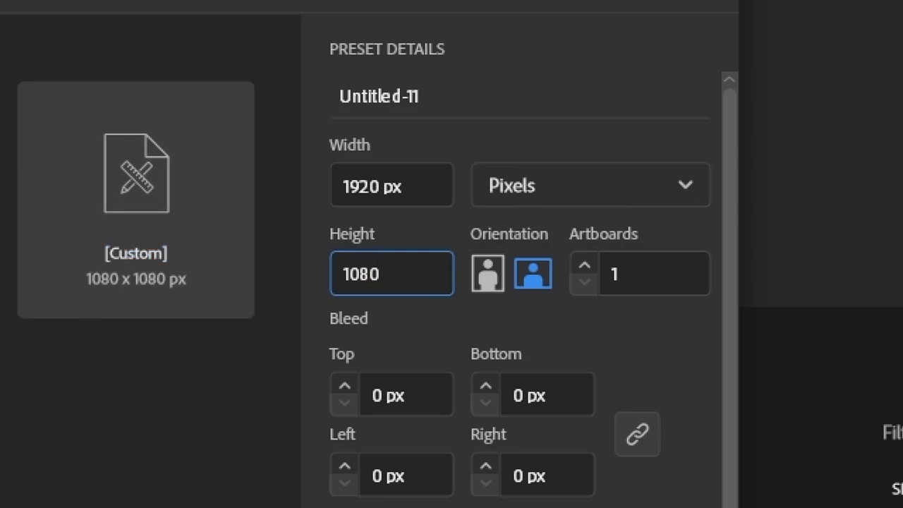
scroll("down", 3)
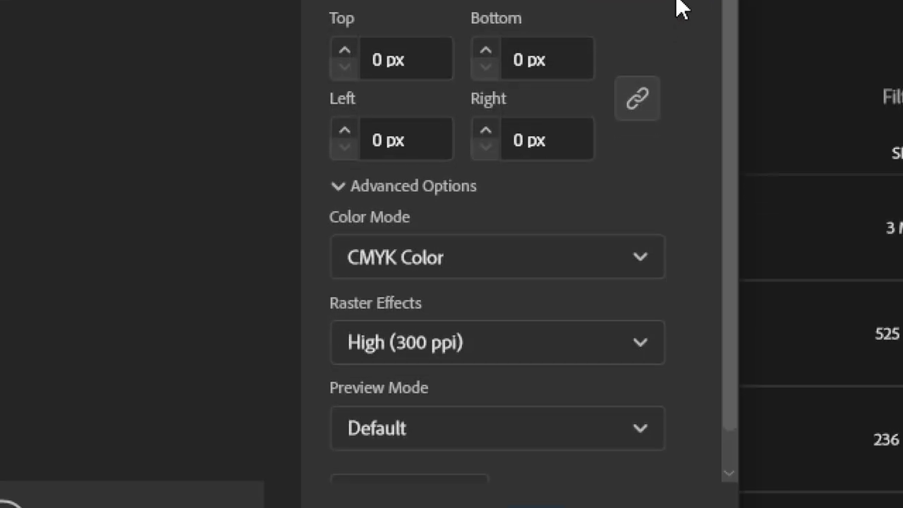
left_click(496, 257)
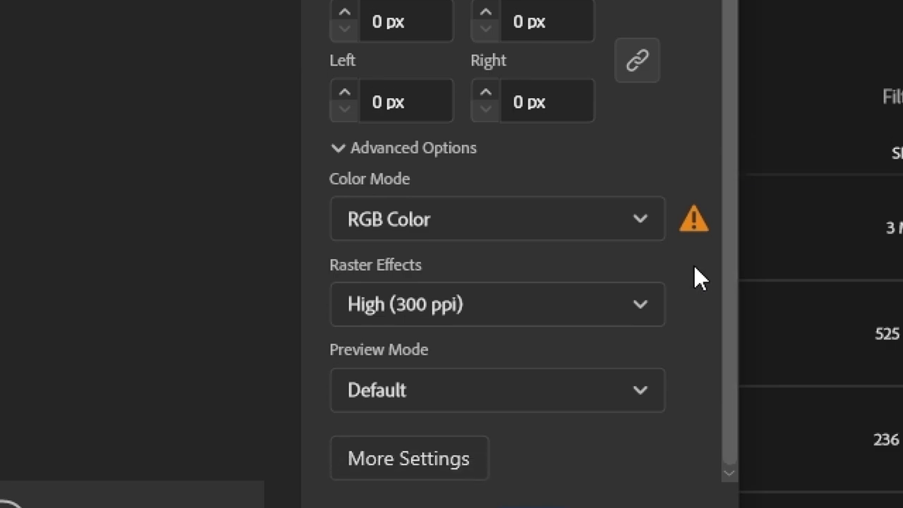
left_click(497, 305)
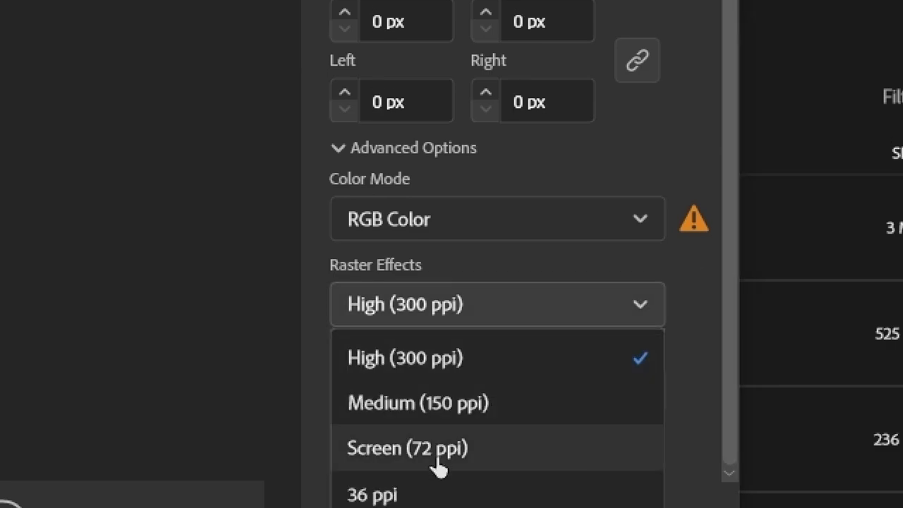
left_click(403, 448)
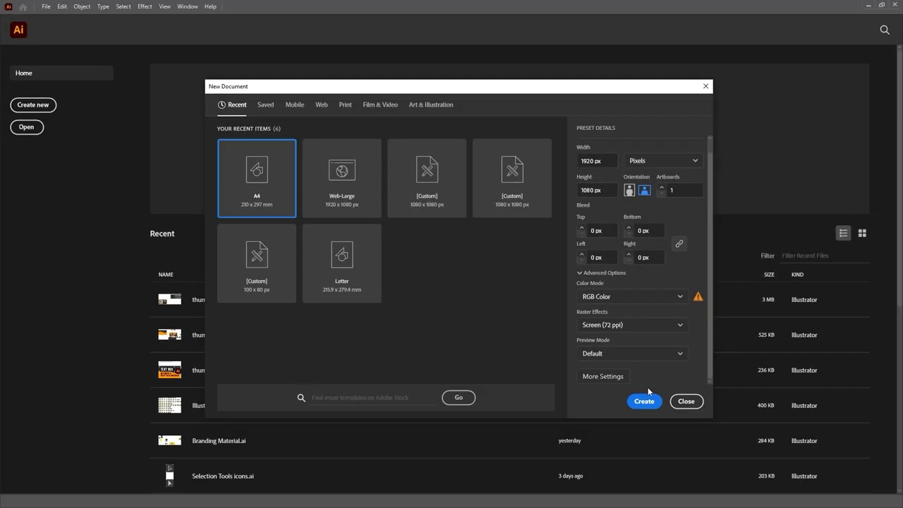
Step: Create the blank 1920 × 1080 px RGB document
left_click(643, 401)
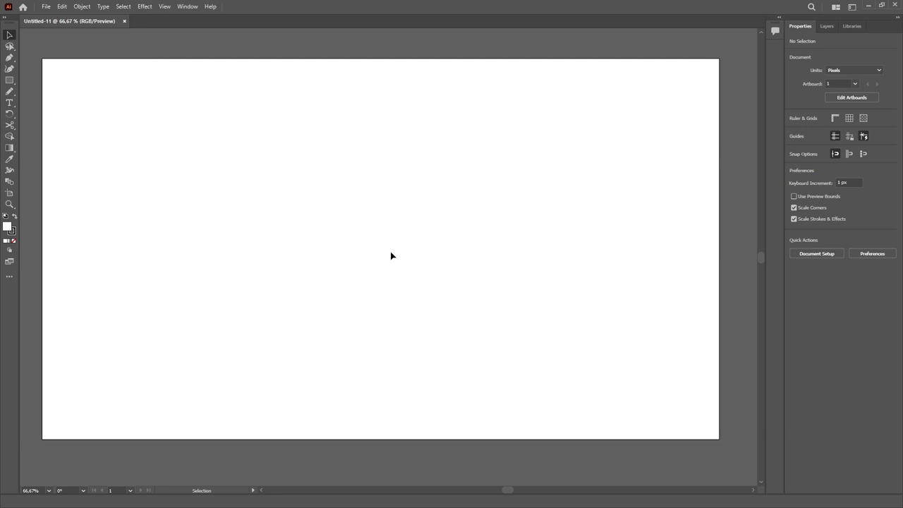
mouse_move(759, 83)
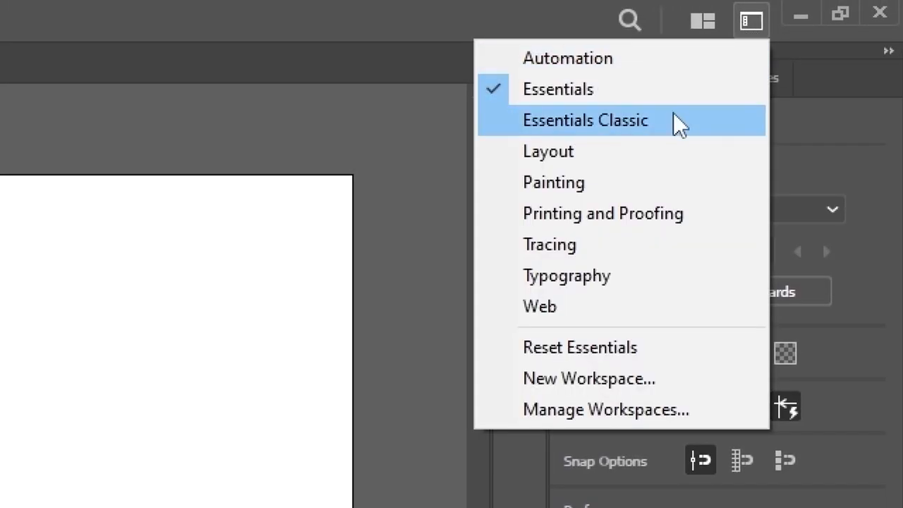
Step: Switch the interface to the Essentials Classic workspace
left_click(585, 120)
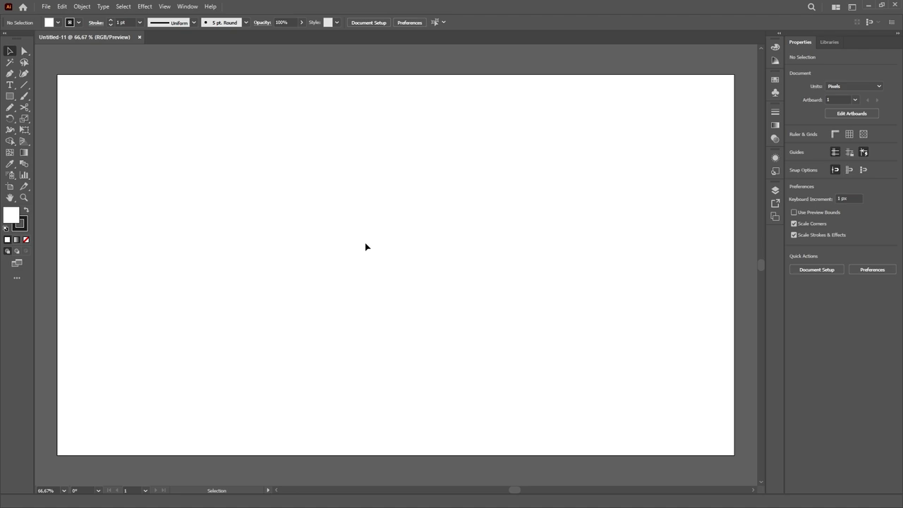
mouse_move(361, 260)
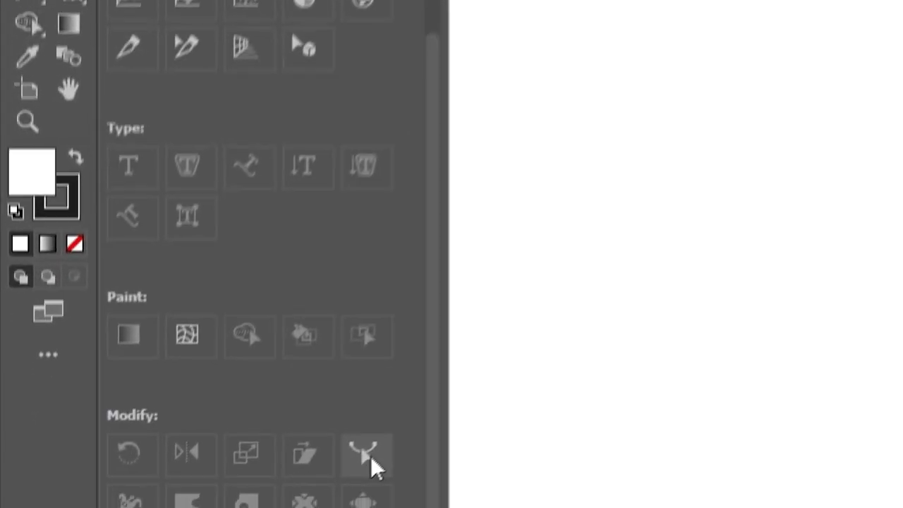
Step: Show All Tools from the Edit Toolbar button
left_click(364, 454)
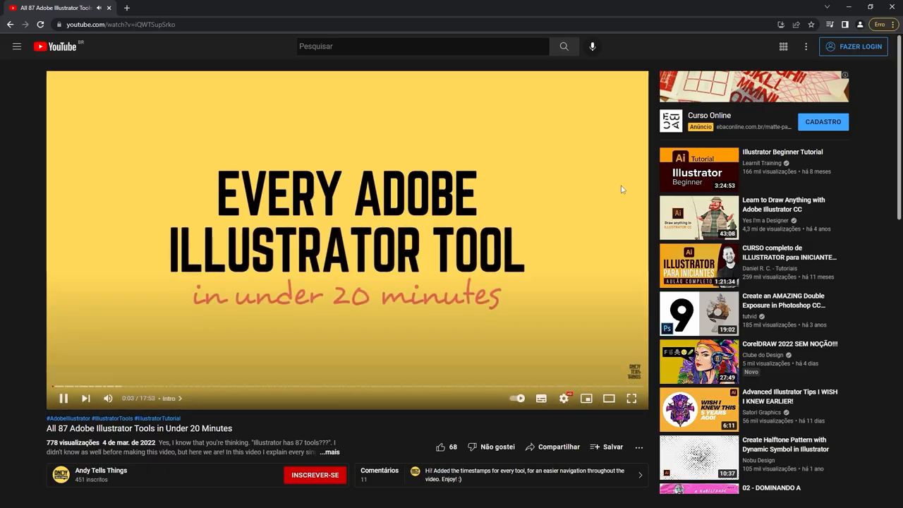
Step: Play the YouTube video on all 87 Illustrator tools
left_click(59, 398)
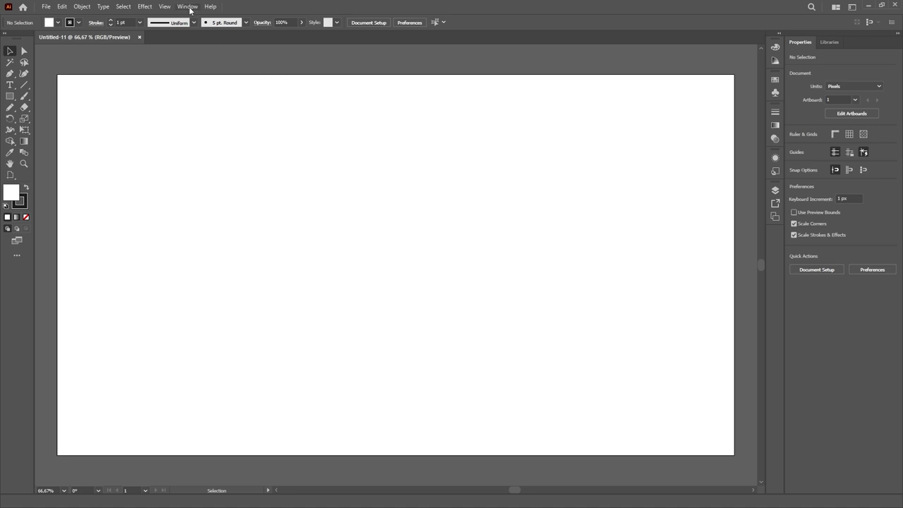
Step: Add the Align panel group from the Window menu and dock it in the panel column
left_click(186, 6)
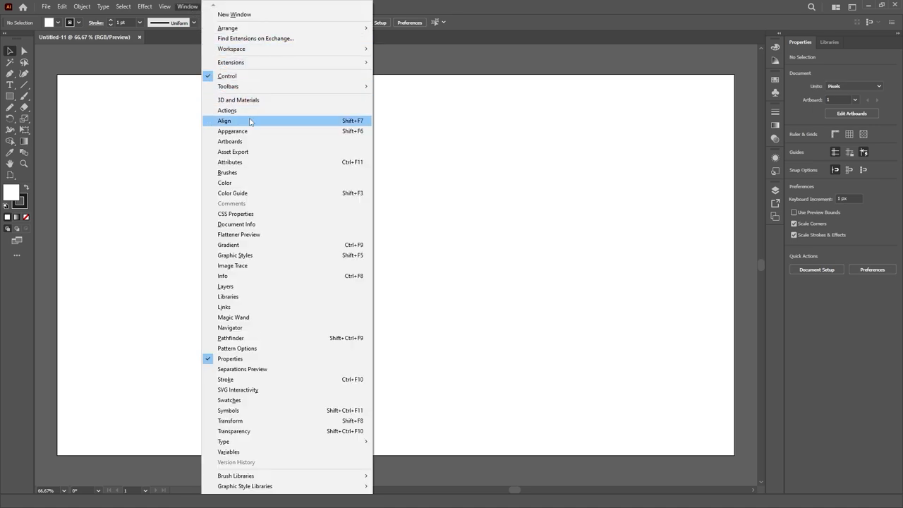
left_click(224, 120)
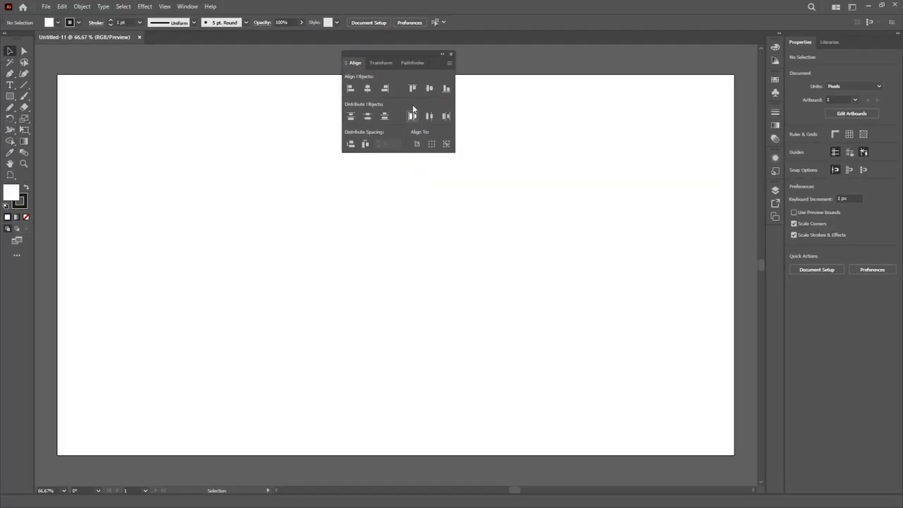
left_click_drag(398, 53, 643, 240)
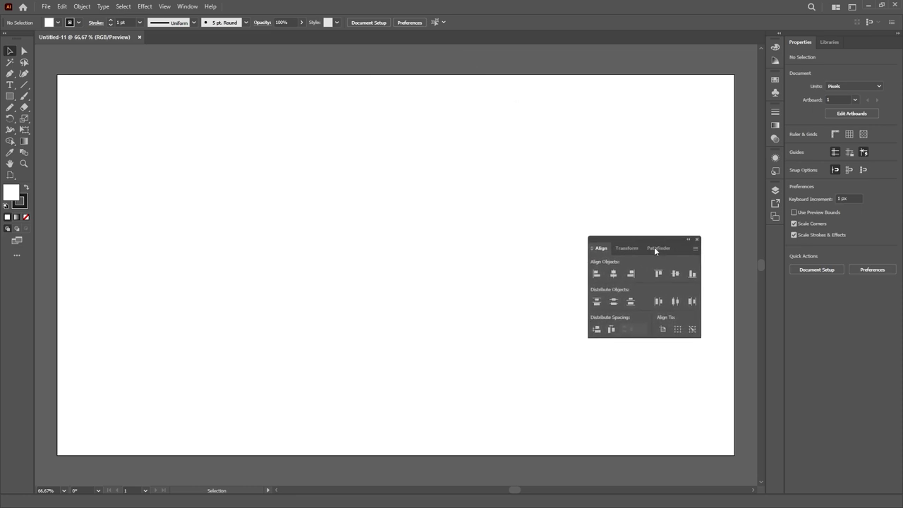
left_click(697, 238)
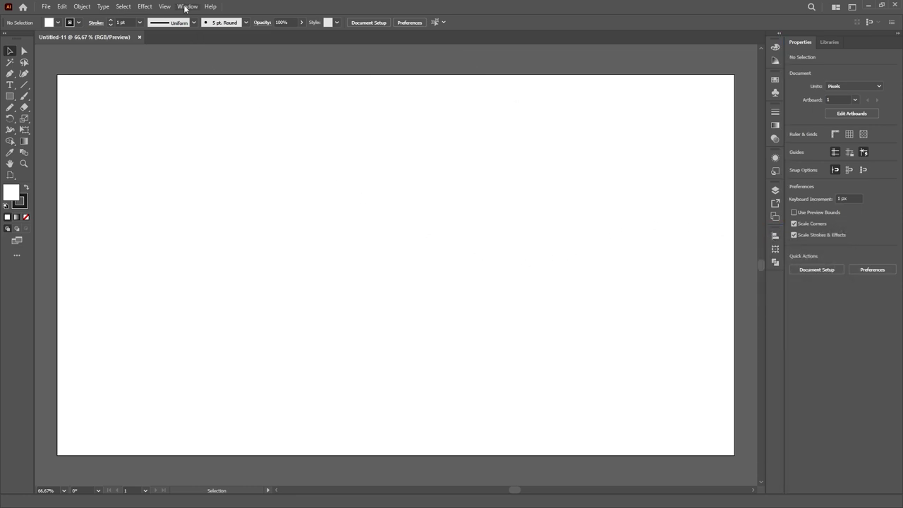
Step: Add the Character panel from Window > Type and dock it in the right column
left_click(184, 5)
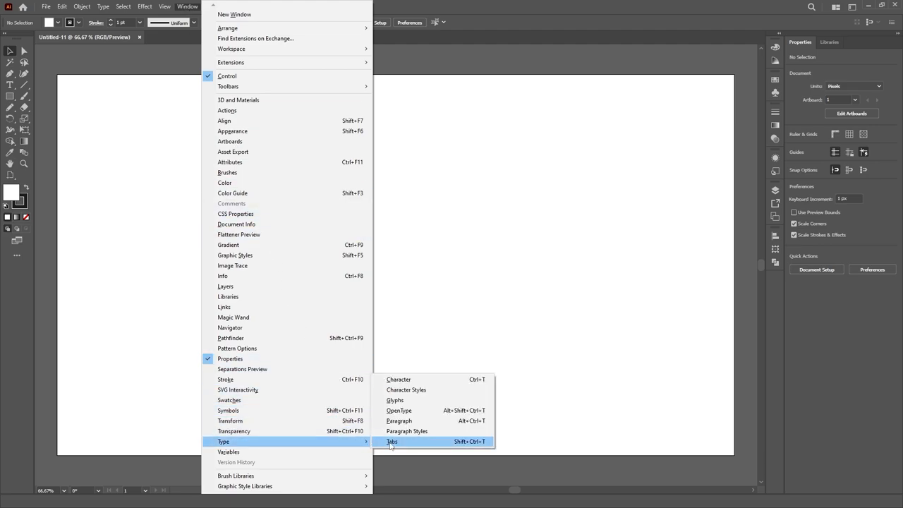
left_click(398, 378)
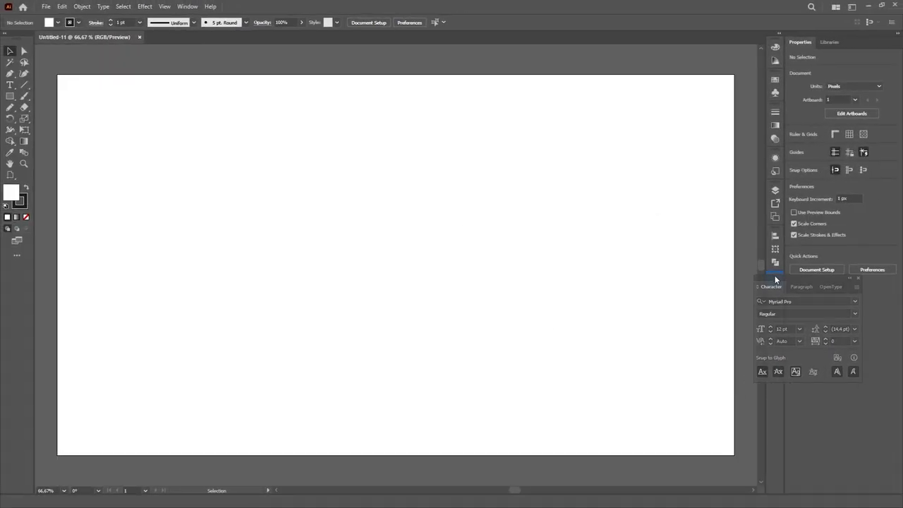
left_click(189, 5)
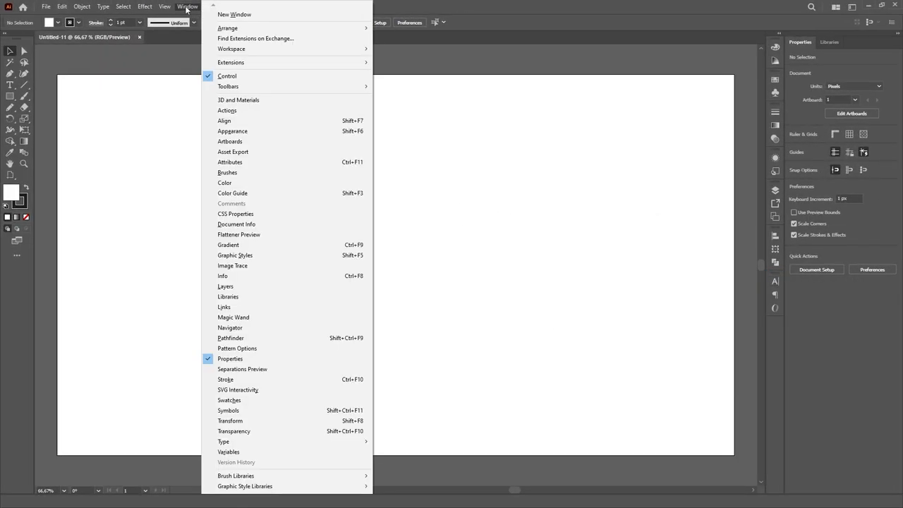
left_click(234, 318)
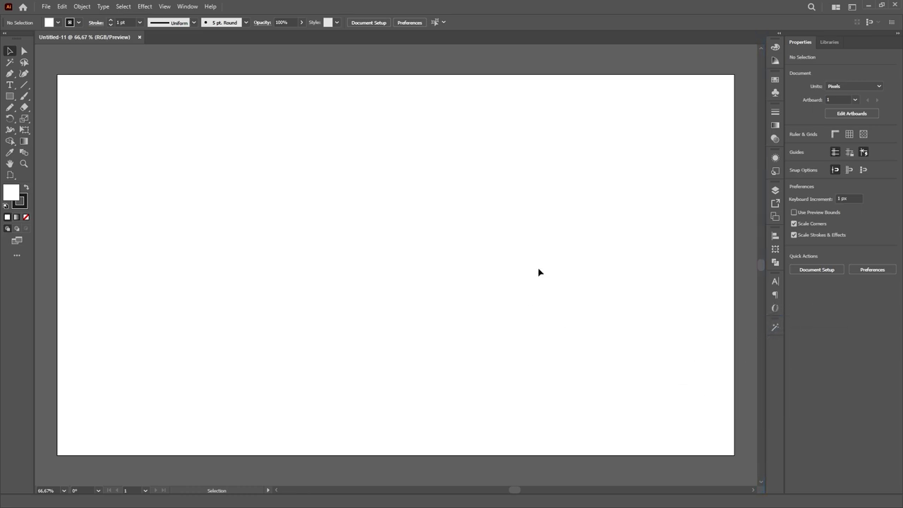
mouse_move(716, 114)
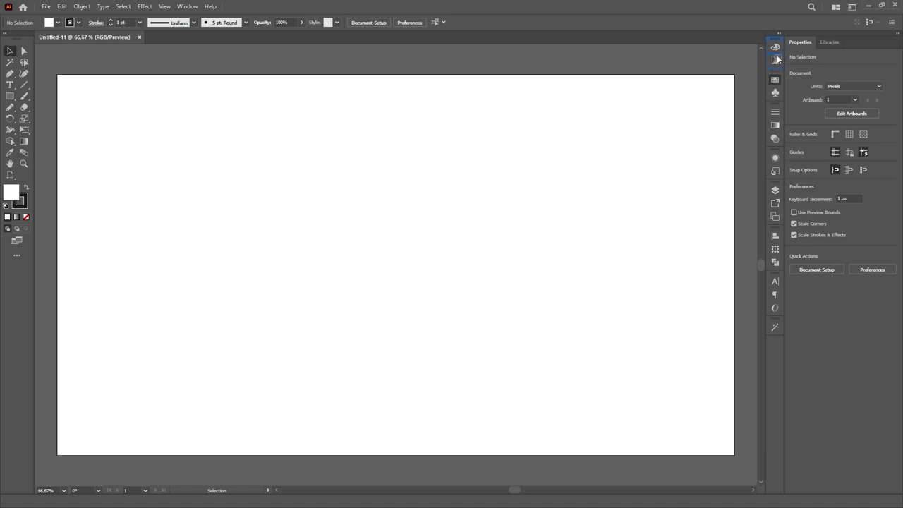
mouse_move(776, 96)
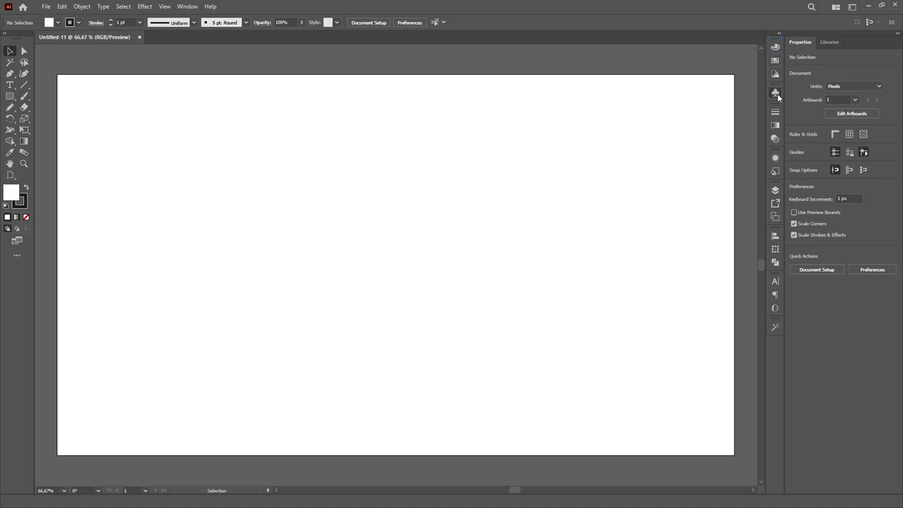
mouse_move(777, 81)
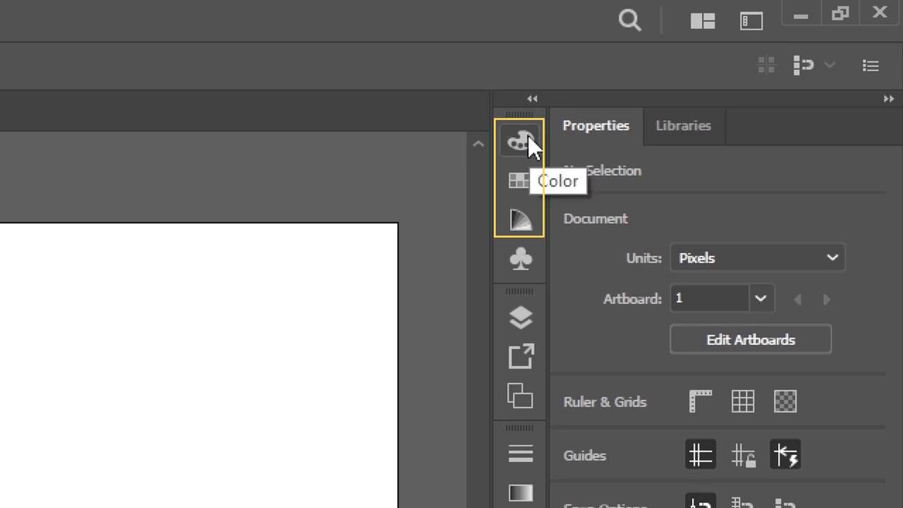
mouse_move(521, 180)
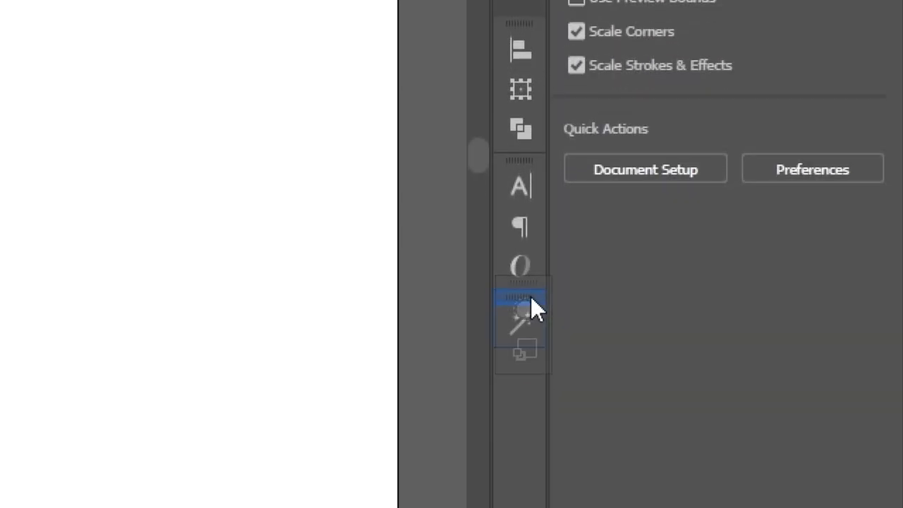
Step: Scroll the Window menu toward the Magic Wand panel entry
scroll("down", 3)
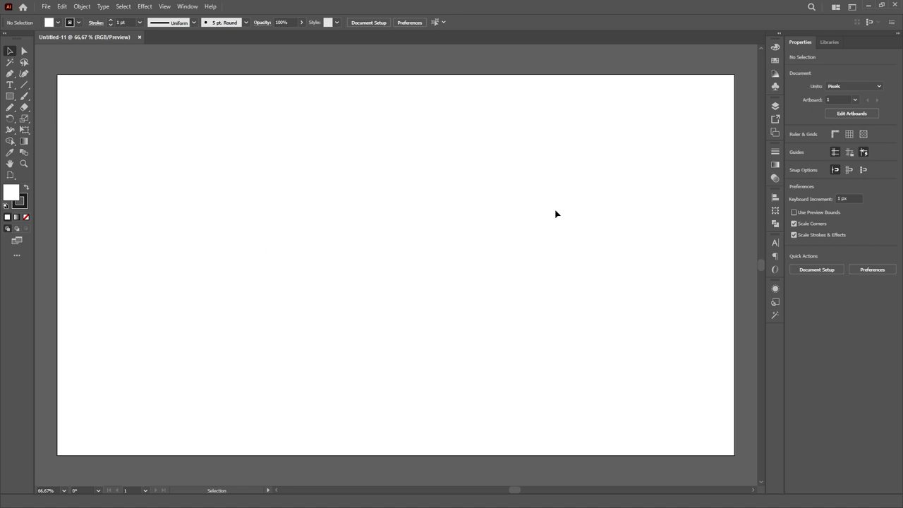
mouse_move(742, 174)
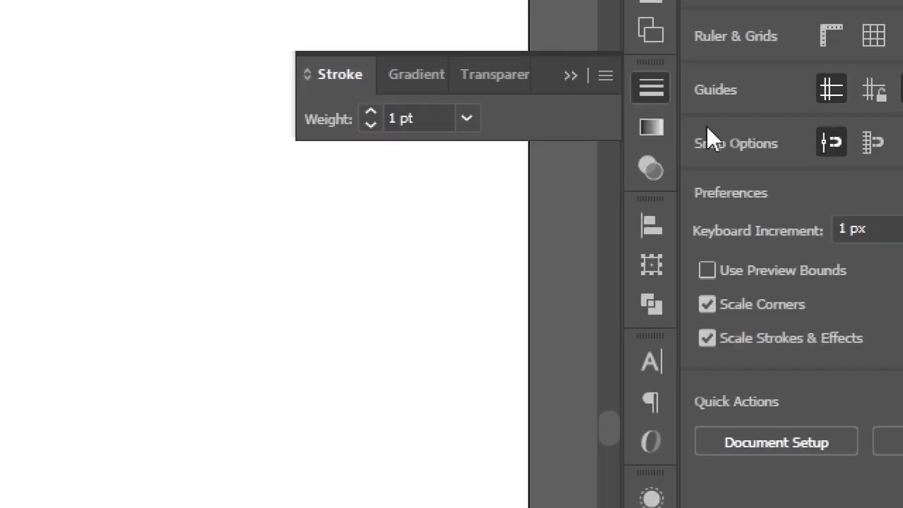
mouse_move(452, 189)
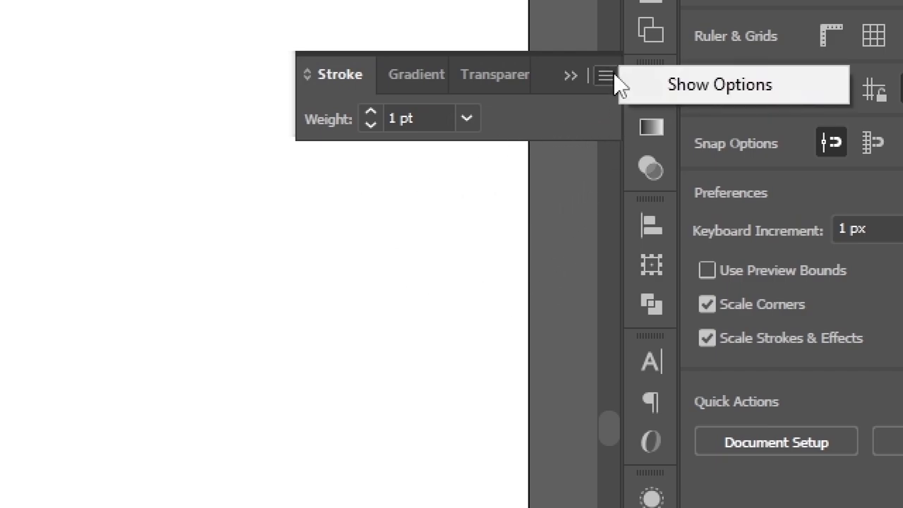
mouse_move(793, 94)
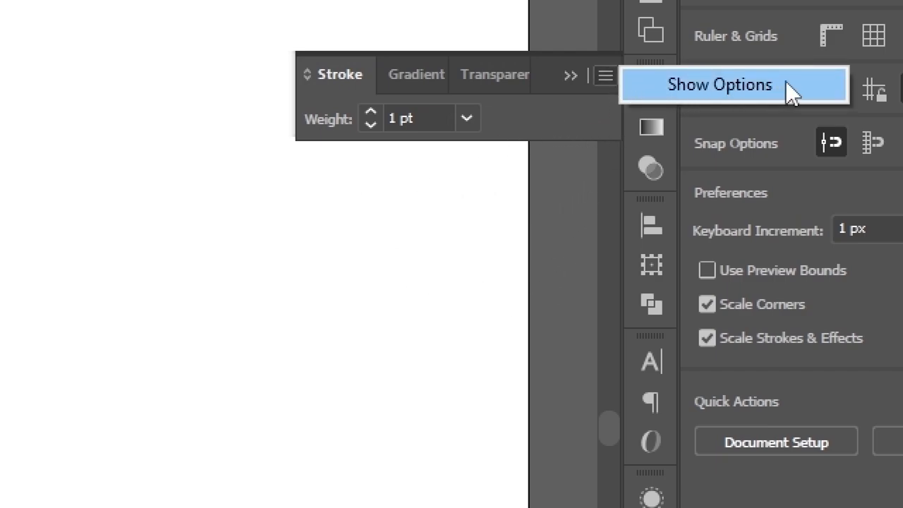
Step: Turn on Show Options in the Stroke panel's flyout menu
left_click(720, 84)
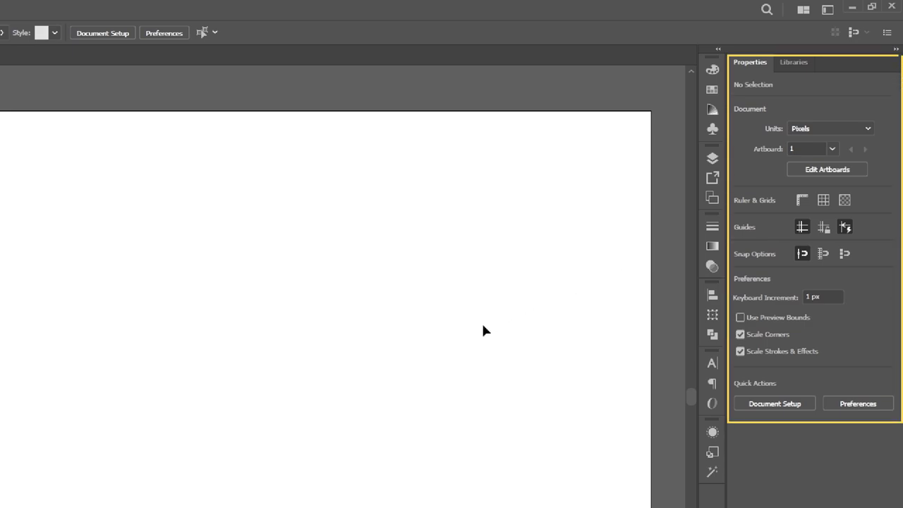
mouse_move(488, 310)
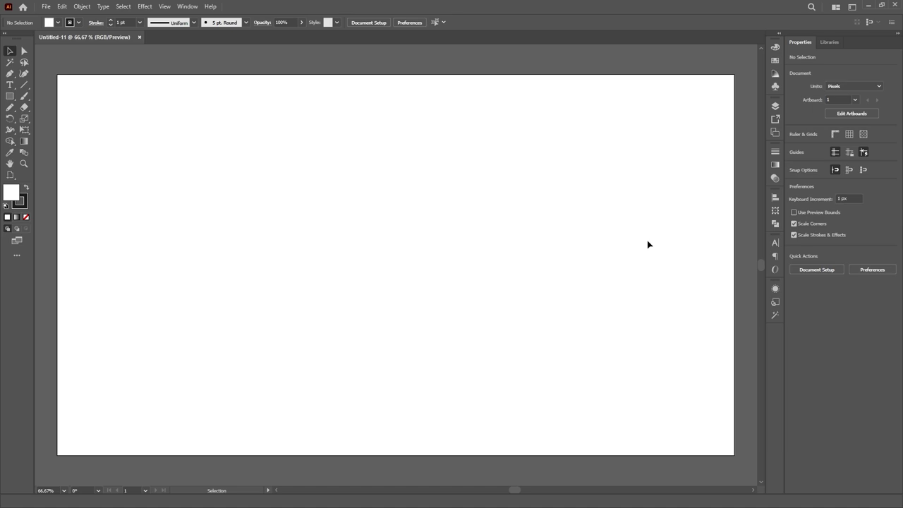
mouse_move(852, 44)
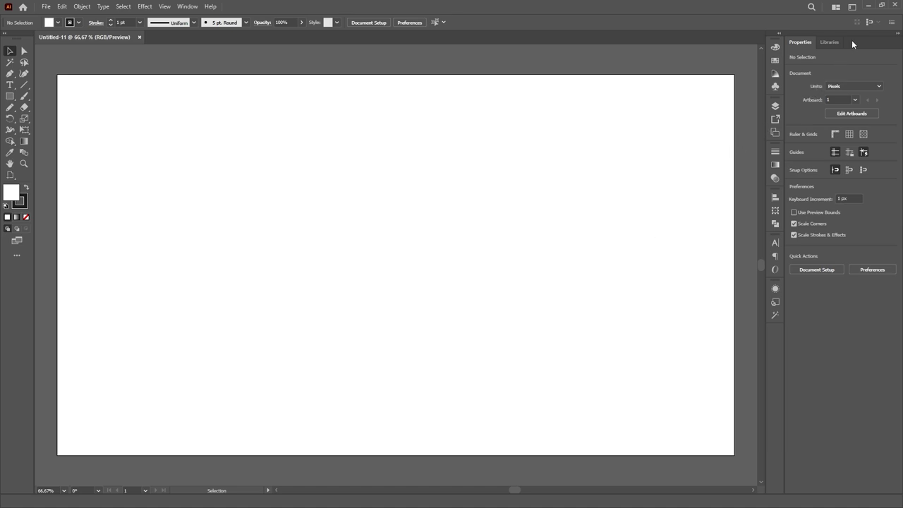
Step: Save the panel layout as a new named workspace and switch to it
left_click(743, 21)
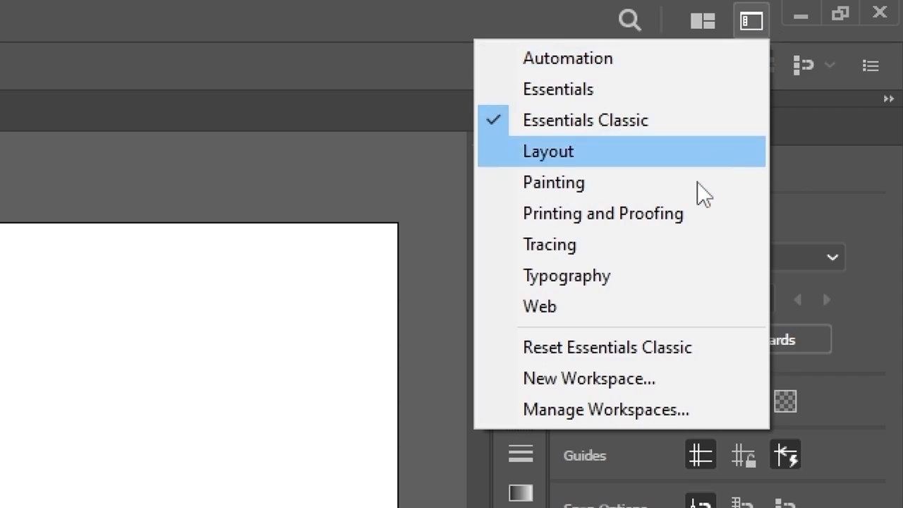
left_click(587, 378)
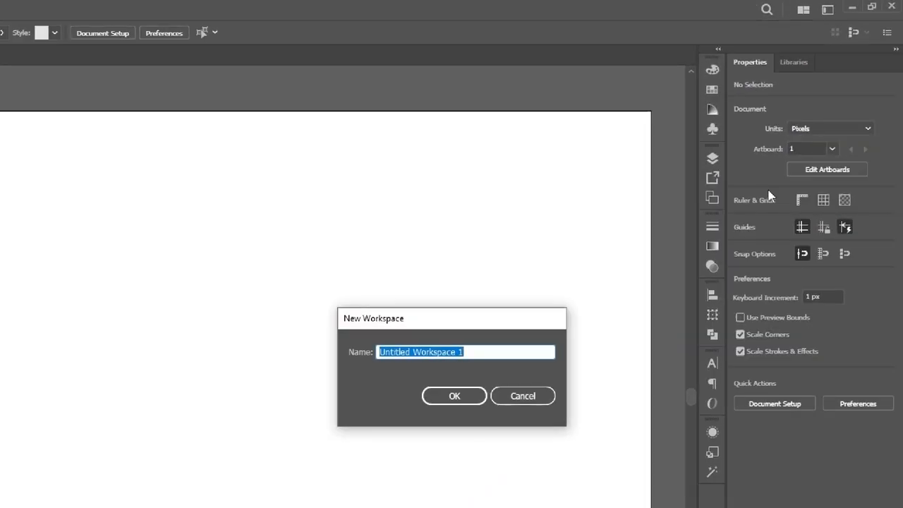
left_click(454, 395)
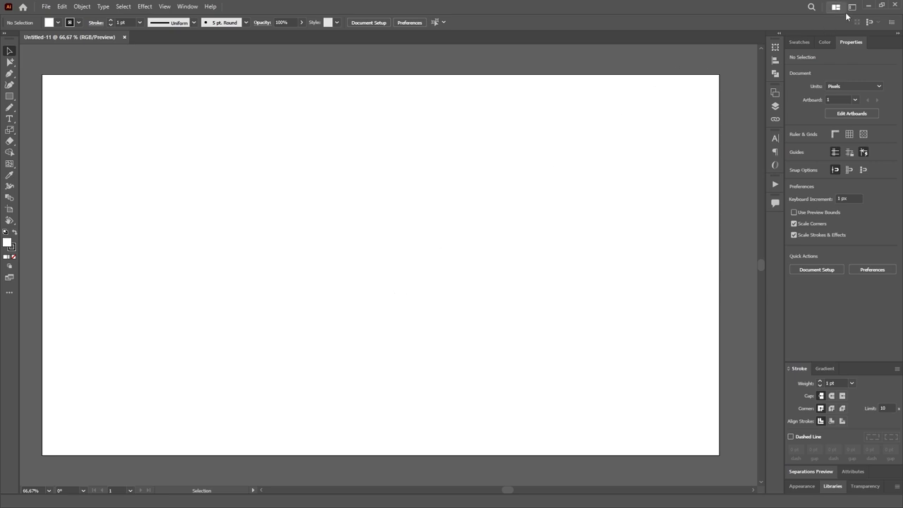
left_click(834, 9)
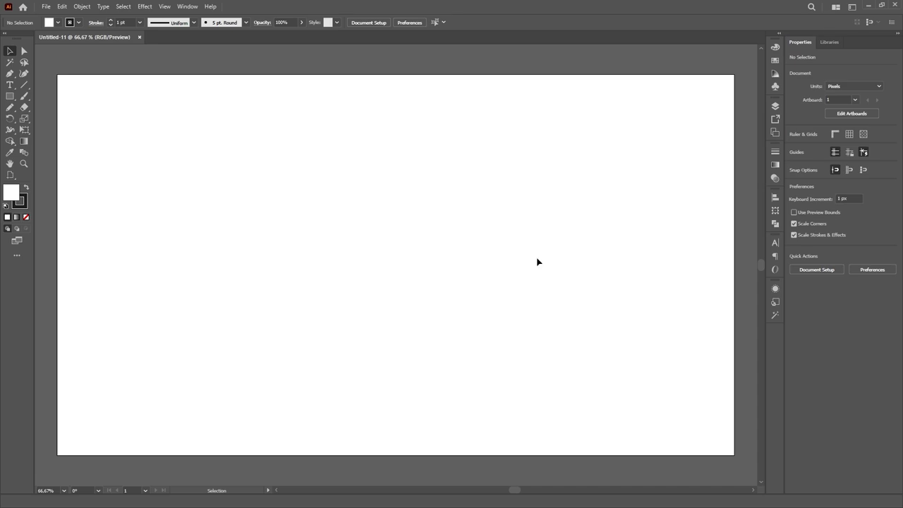
mouse_move(564, 274)
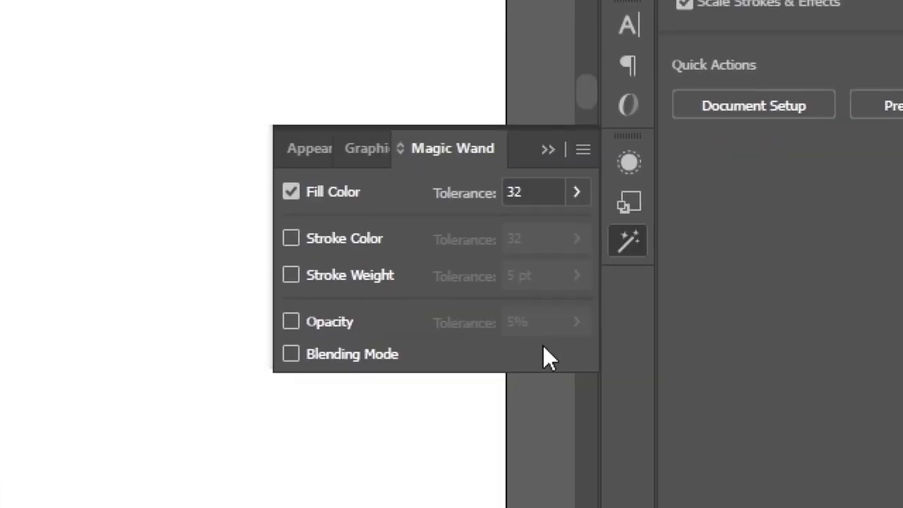
mouse_move(356, 243)
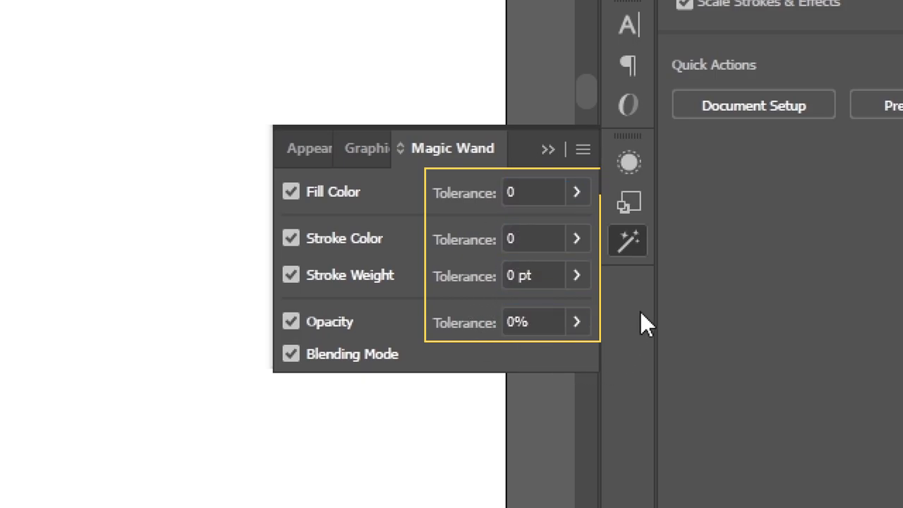
Step: Close the Magic Wand settings after enabling all match options with tolerance 0
left_click(290, 322)
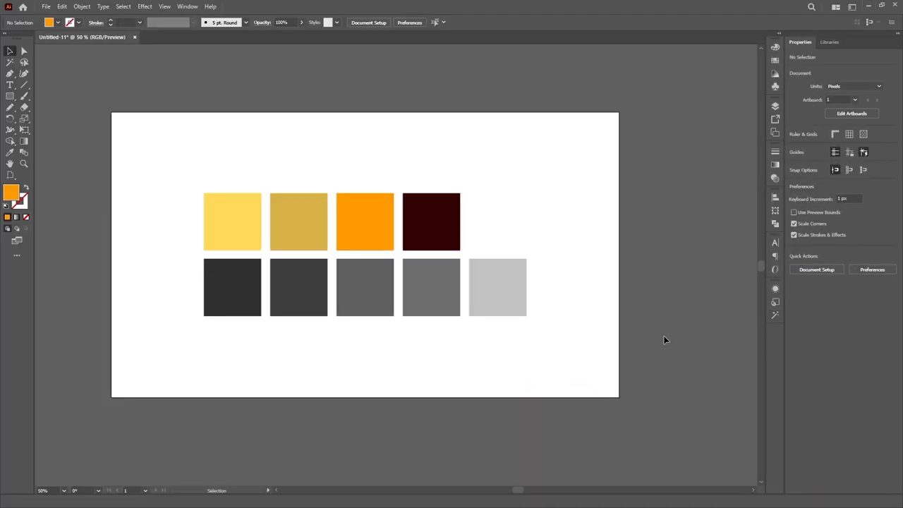
mouse_move(656, 271)
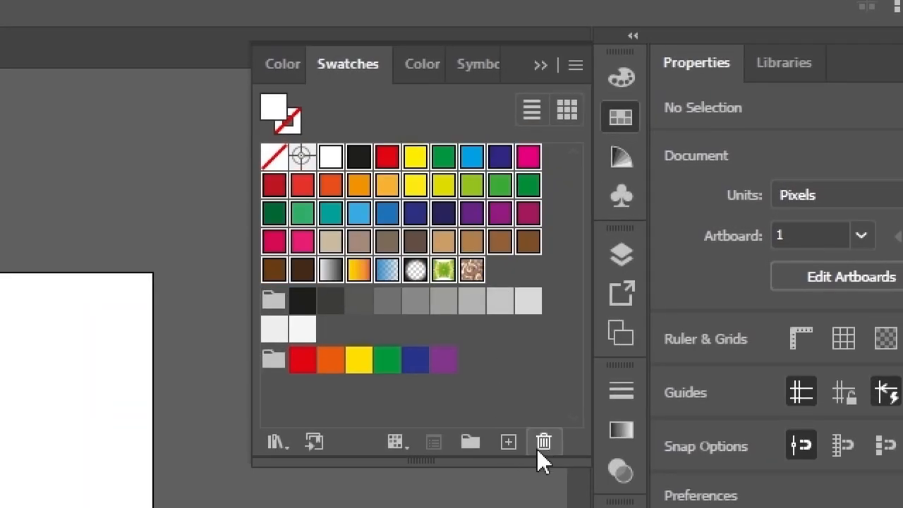
Step: Delete the unwanted default swatches and confirm the deletion
left_click(544, 440)
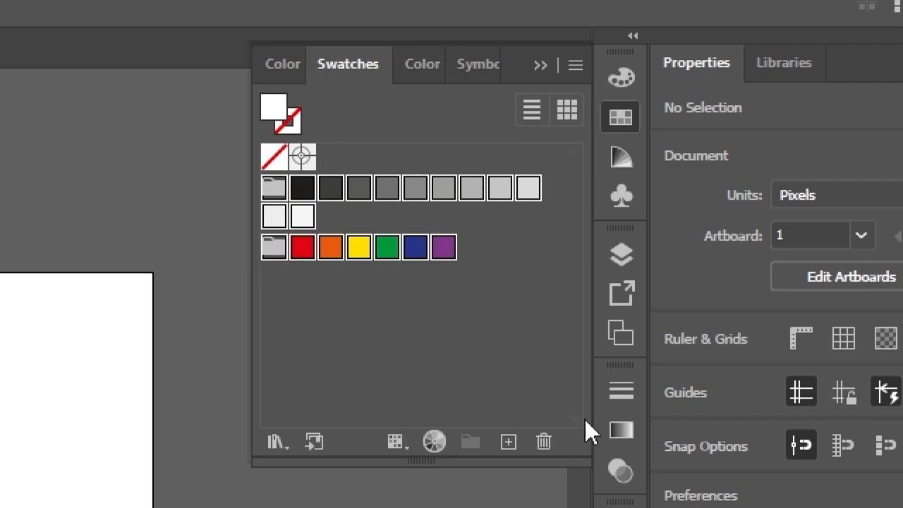
left_click(543, 441)
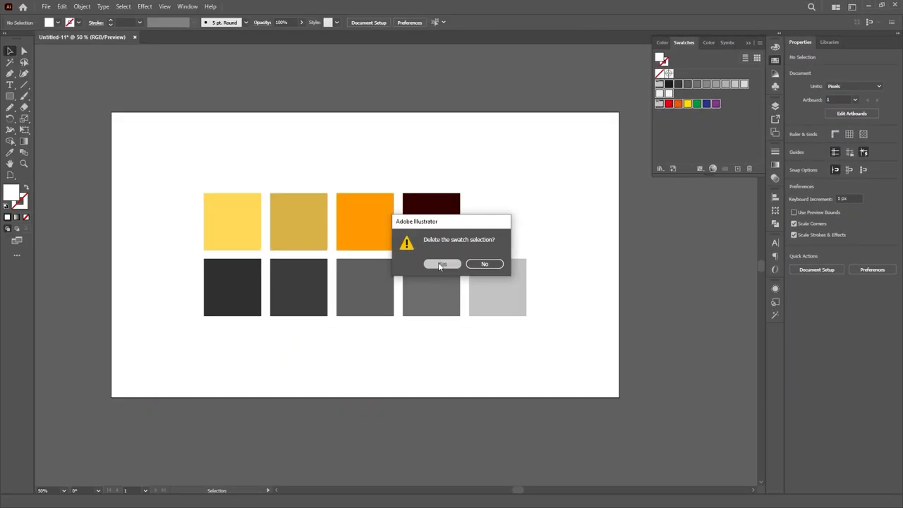
left_click(443, 263)
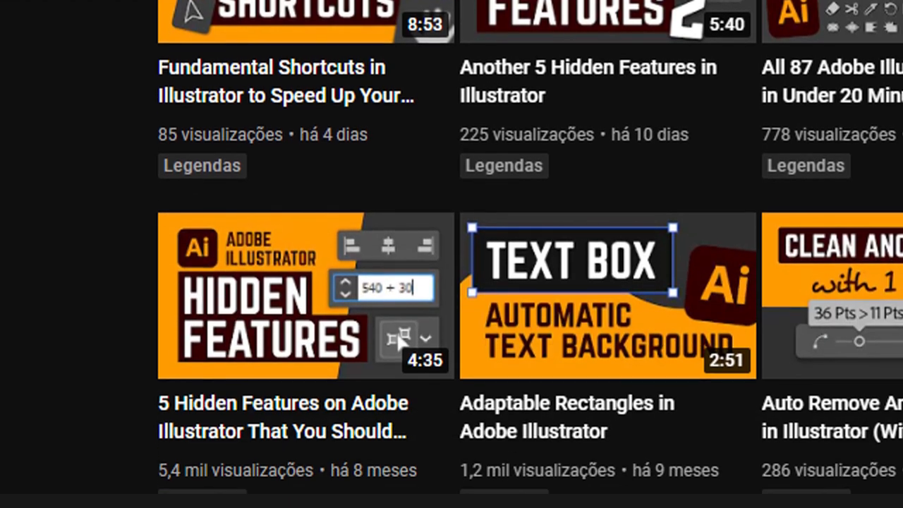
Step: Create a new colour group named 'Grayscale' from the gray squares
scroll("down", 3)
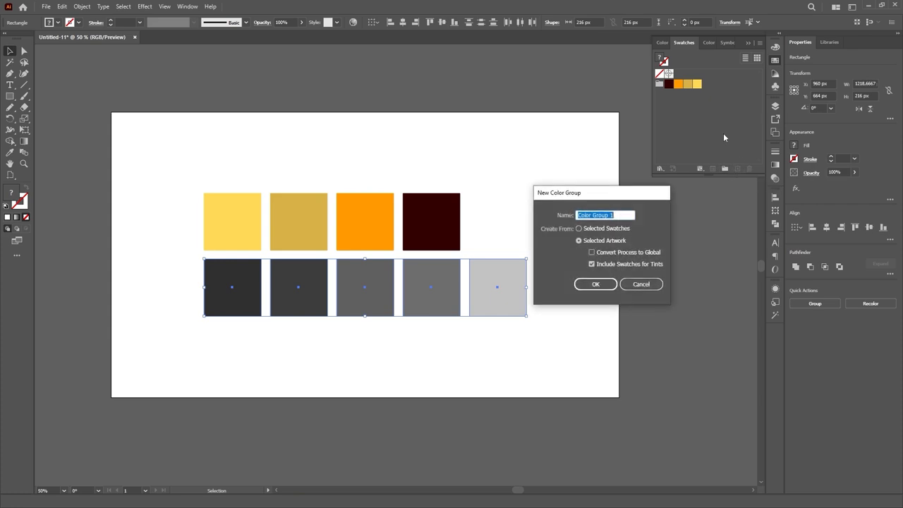
type("Grayscale")
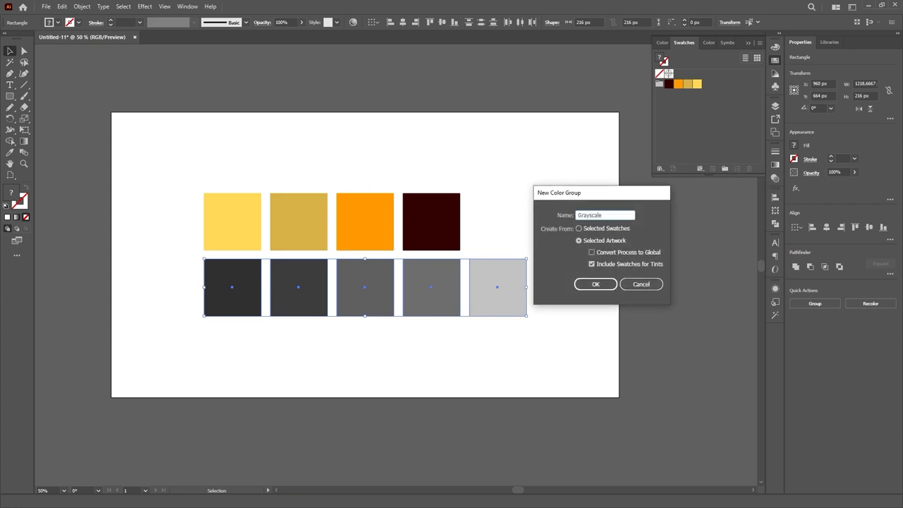
left_click(596, 283)
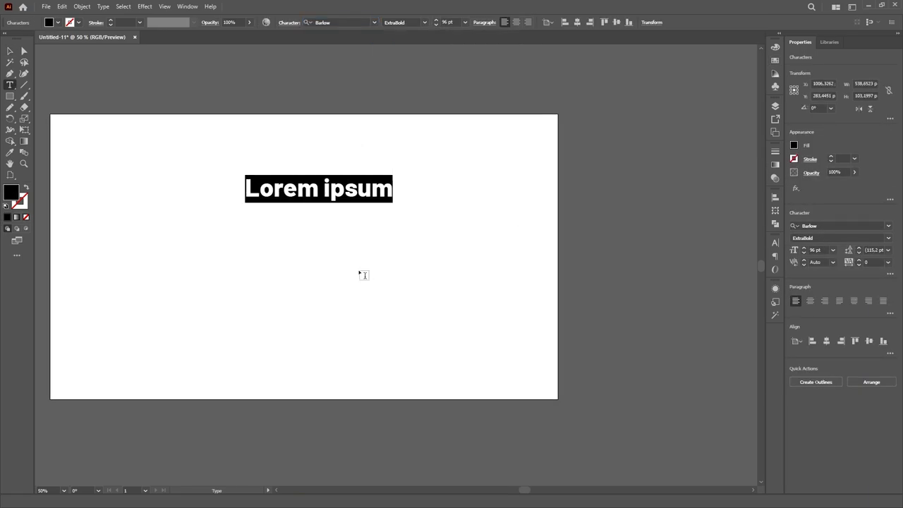
Step: Set the sample words in Barlow and a Barlow style via the Character font field
left_click(338, 23)
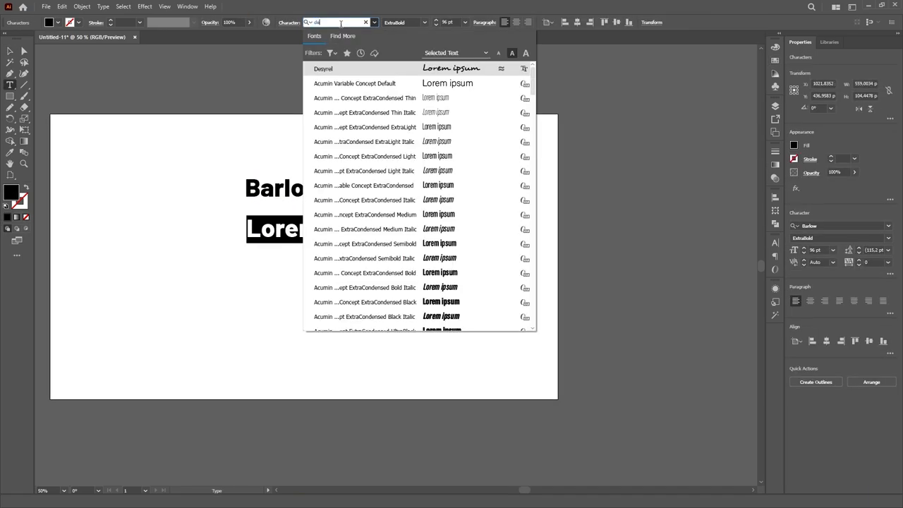
left_click(320, 69)
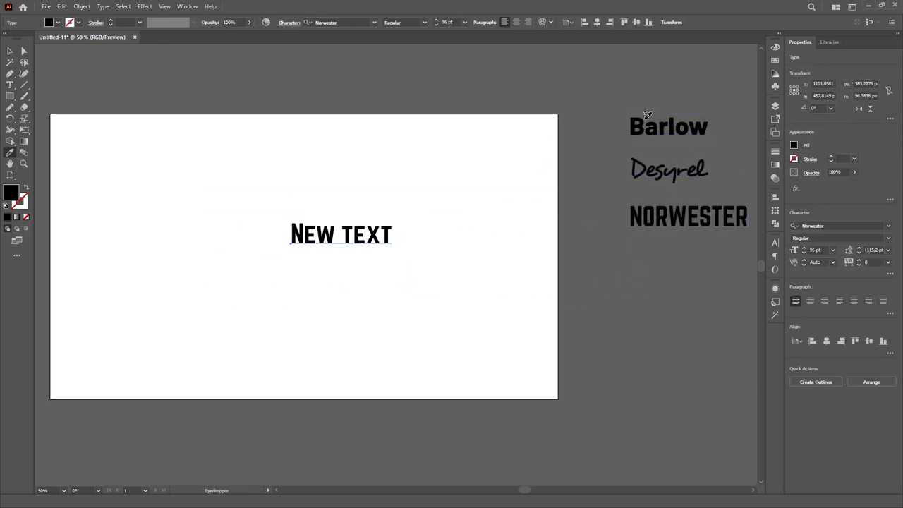
left_click(669, 169)
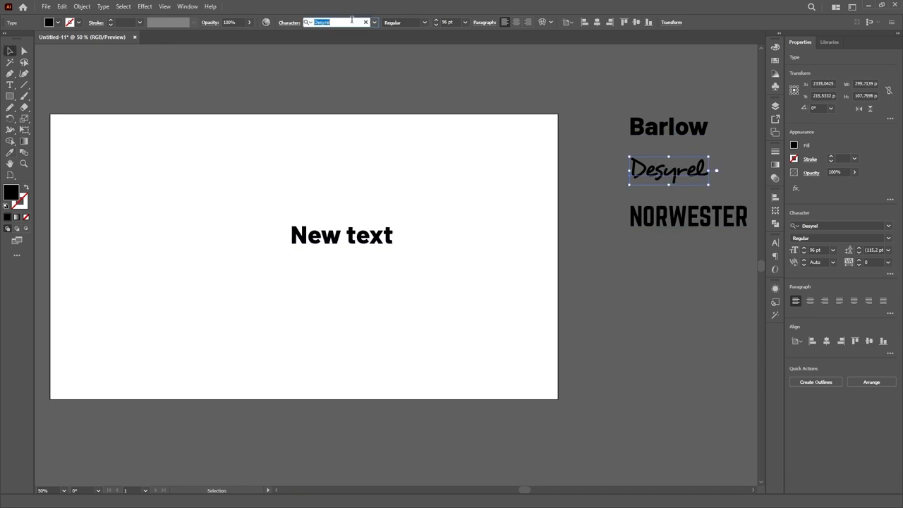
left_click(339, 22)
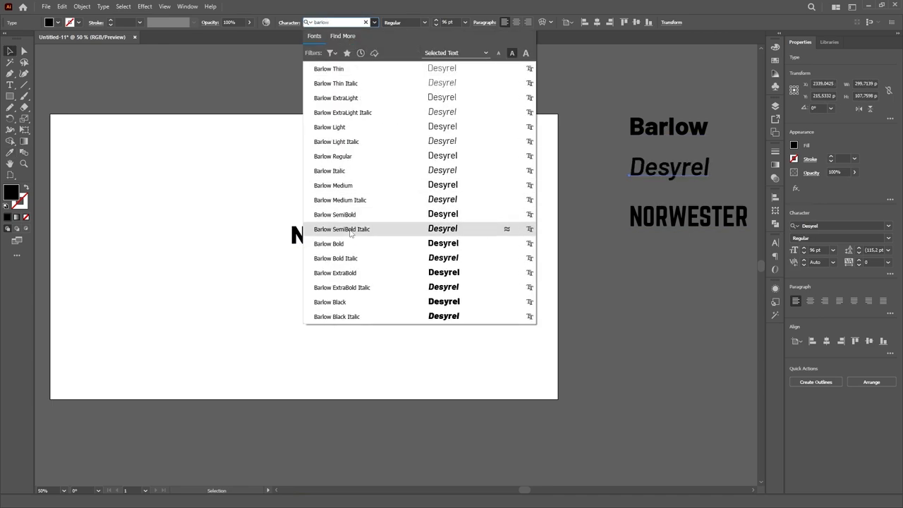
left_click(342, 228)
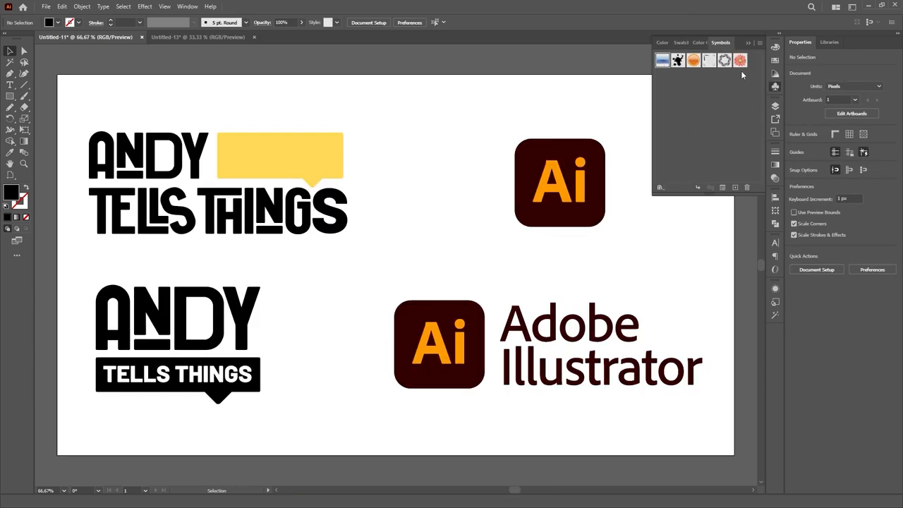
Step: Switch Symbols to Small List View and add the logo as symbol 'Illustrator Logo w/ Text'
left_click(753, 42)
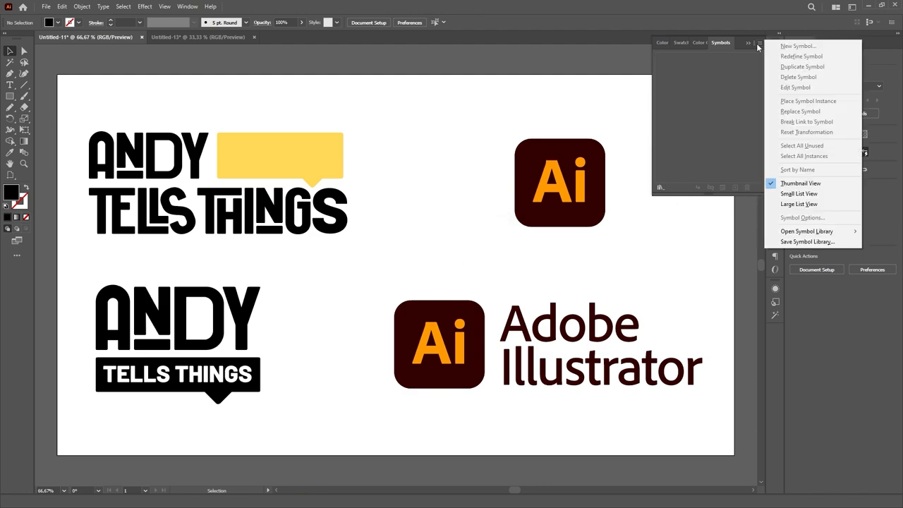
left_click(799, 45)
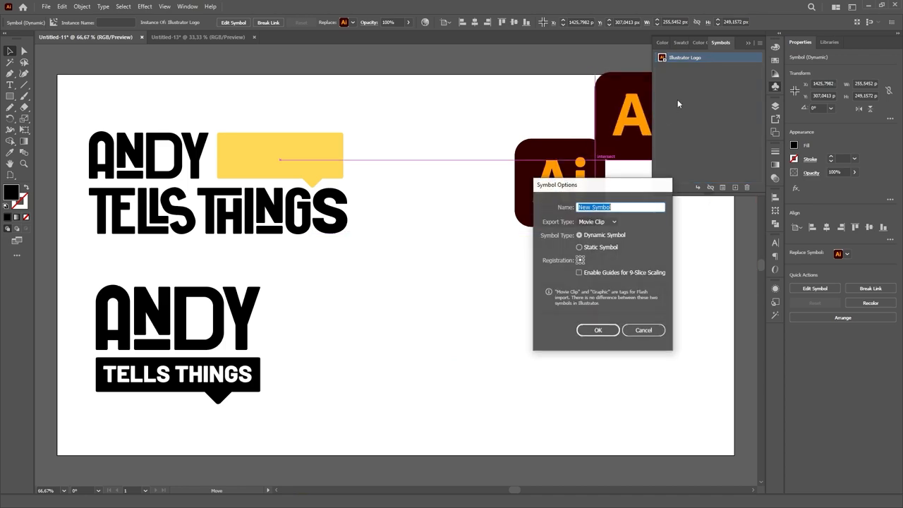
type("Illustrator Logo w/ Text")
type("Andy Tells Things Second")
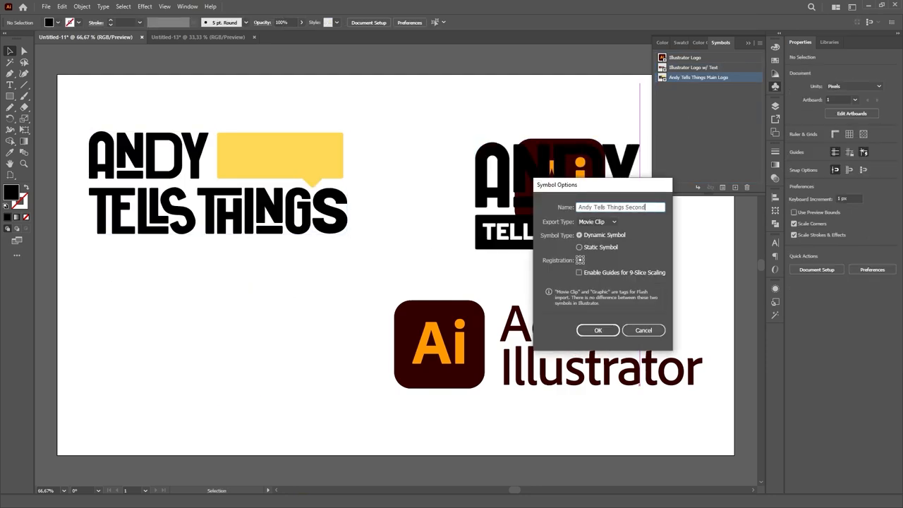
left_click(598, 330)
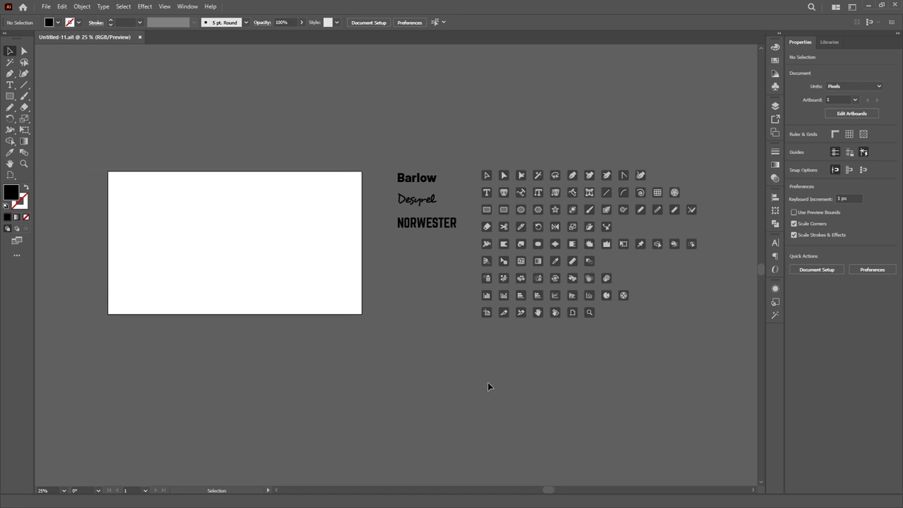
mouse_move(115, 87)
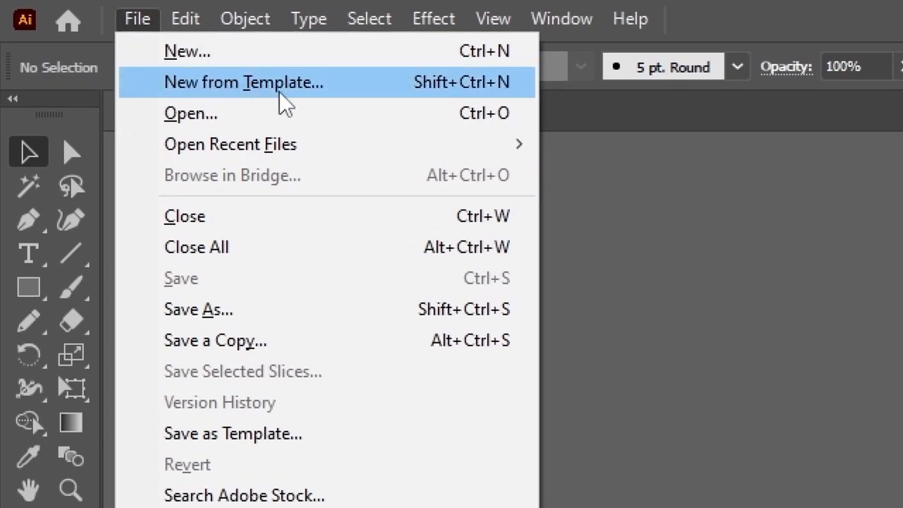
Step: Check the New from Template folder location and cancel without opening anything
left_click(243, 82)
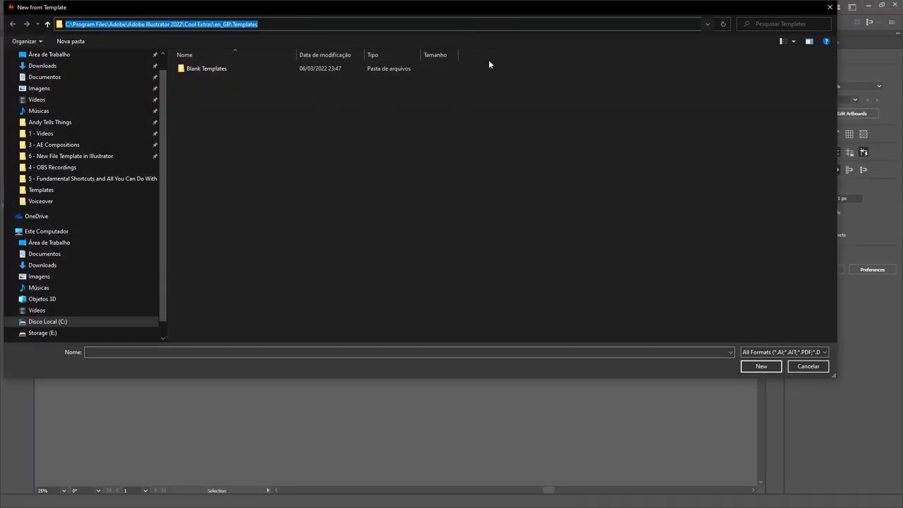
left_click(760, 367)
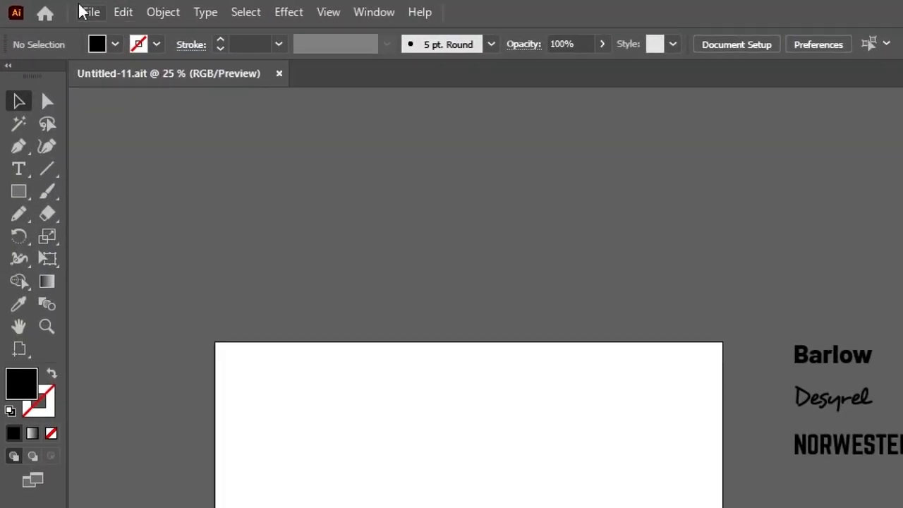
Step: Save the document as an Illustrator template named 'Andy - New'
left_click(92, 12)
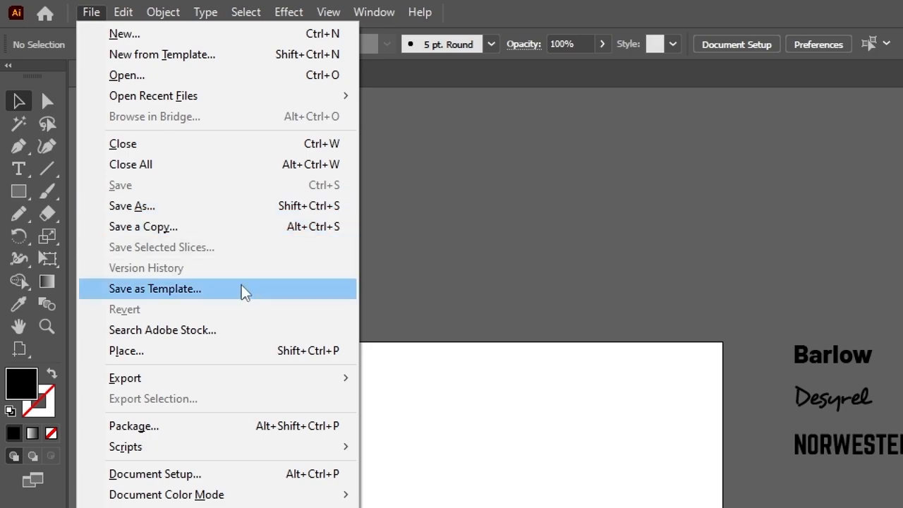
left_click(155, 288)
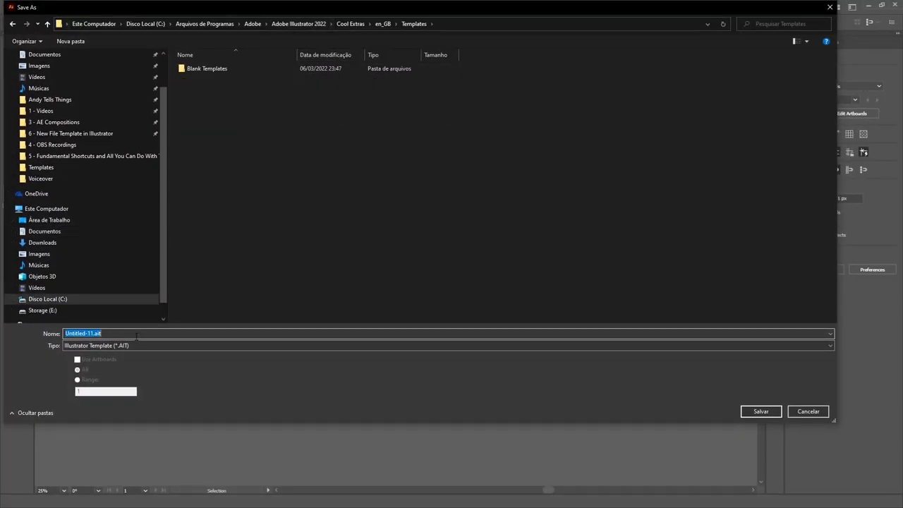
type("Andy - New")
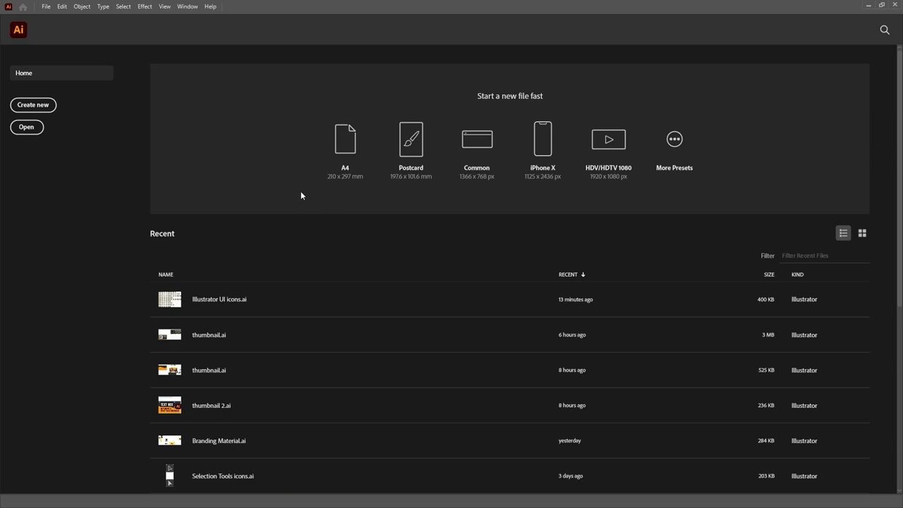
Step: Create a new document from Andy - New File Template via File > New from Template
left_click(45, 6)
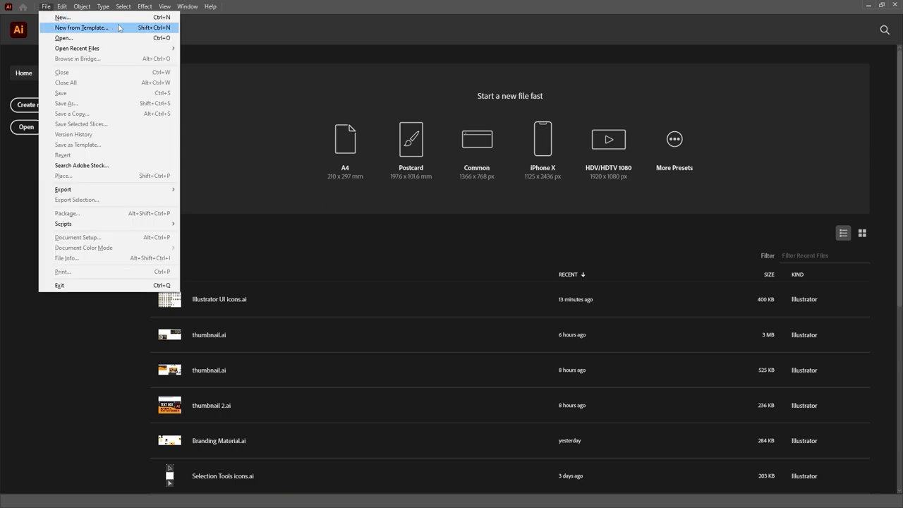
left_click(84, 27)
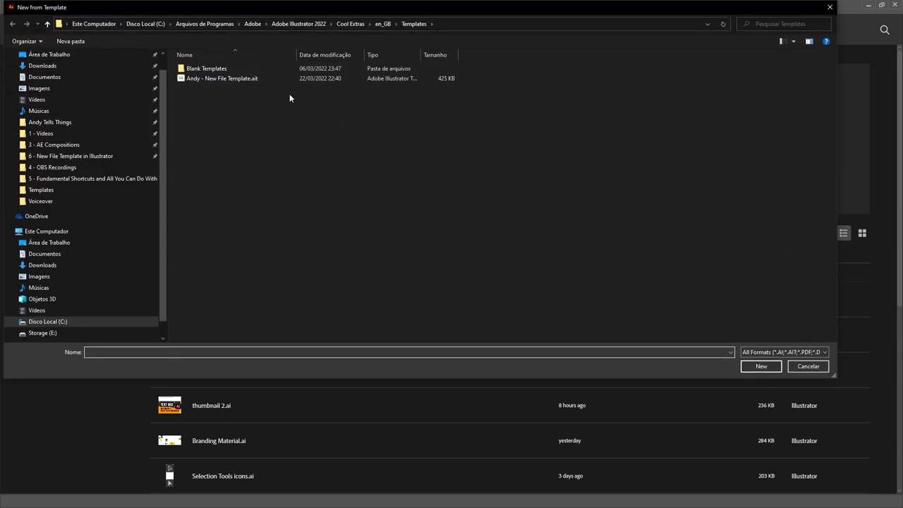
left_click(221, 78)
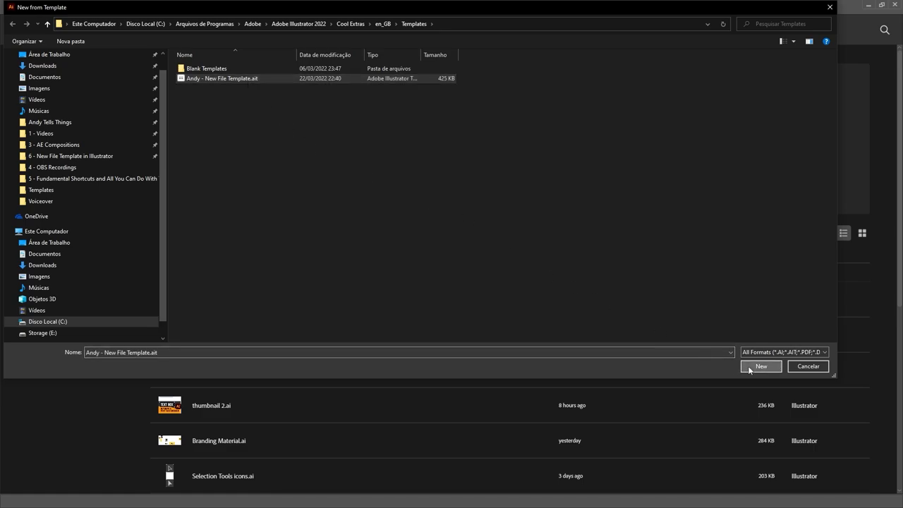
left_click(761, 367)
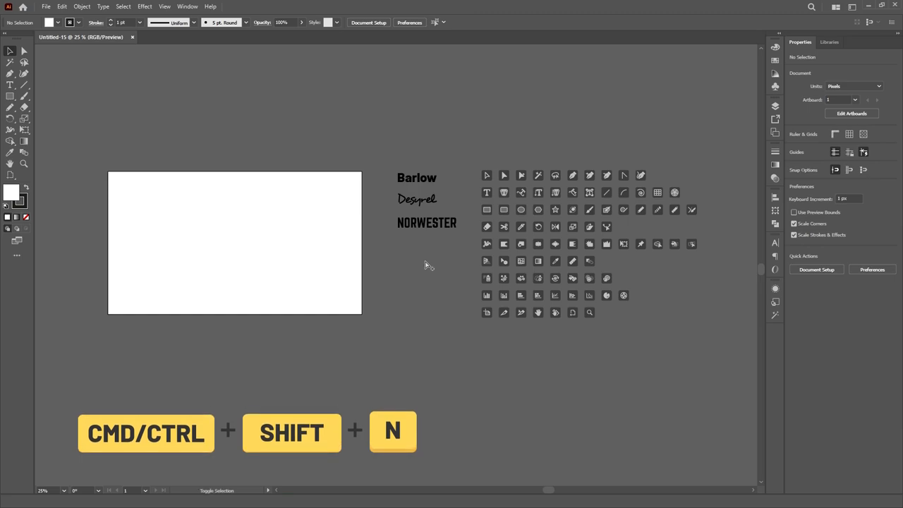
Step: Create a second new document from the same template using Shift+Ctrl+N
key("Ctrl+Shift+N")
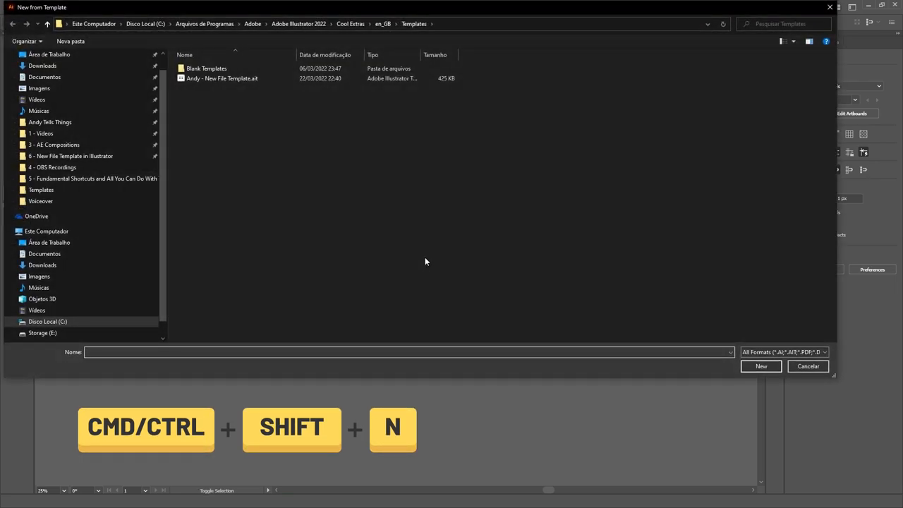
left_click(222, 79)
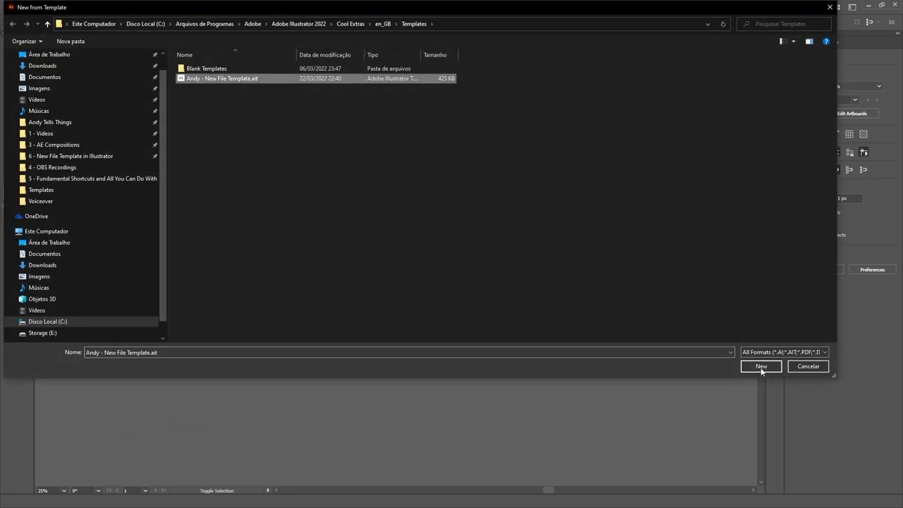
left_click(760, 367)
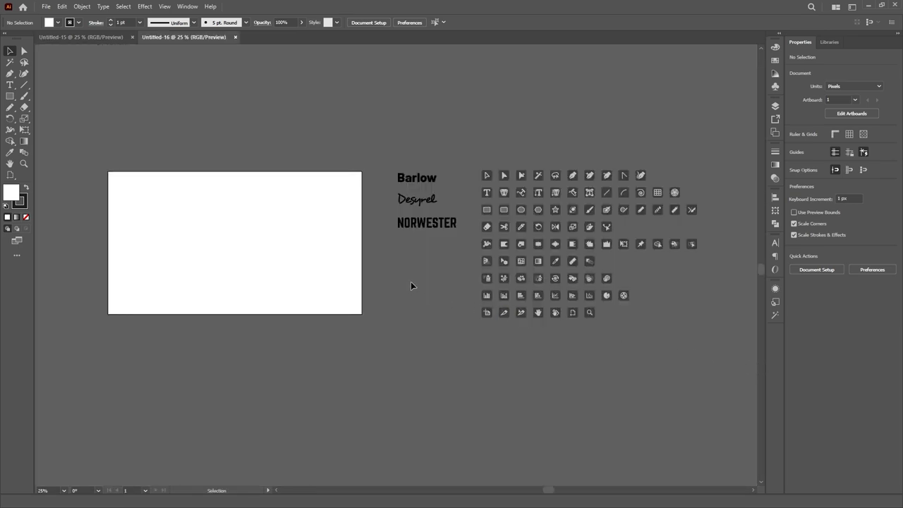